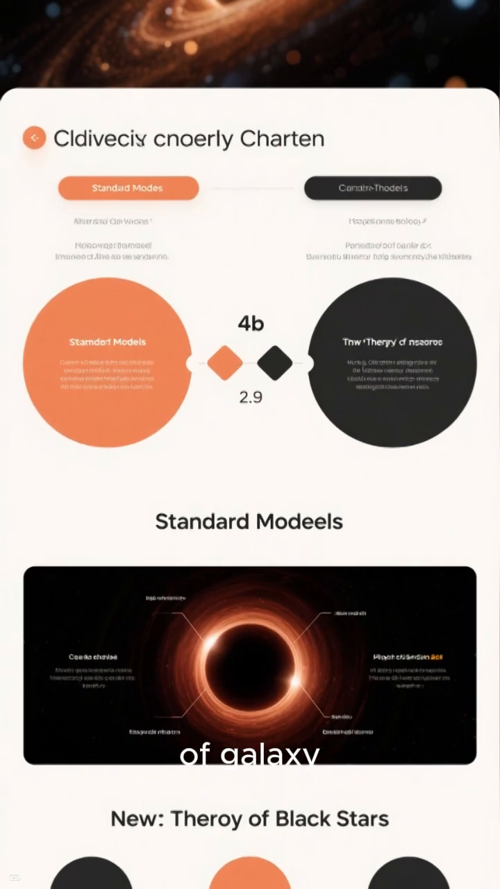
{"action": "scroll", "scroll_direction": "up", "scroll_amount": 3}
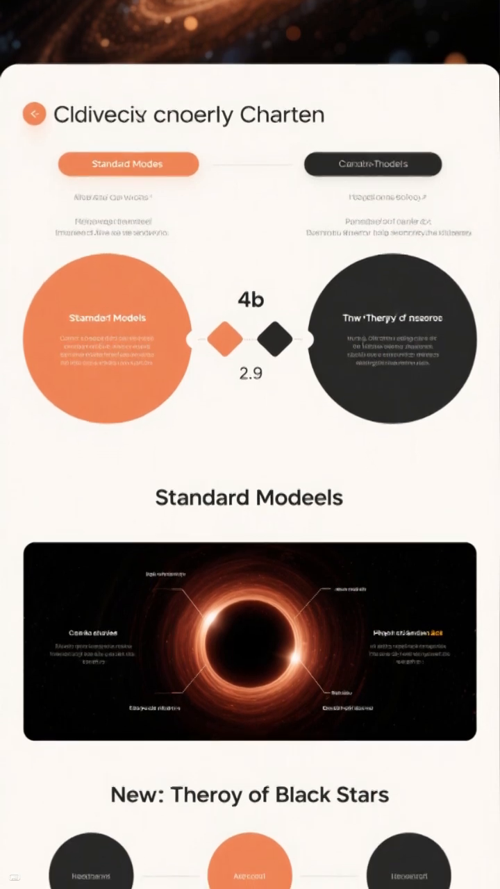
{"action": "scroll", "scroll_direction": "up", "scroll_amount": 3}
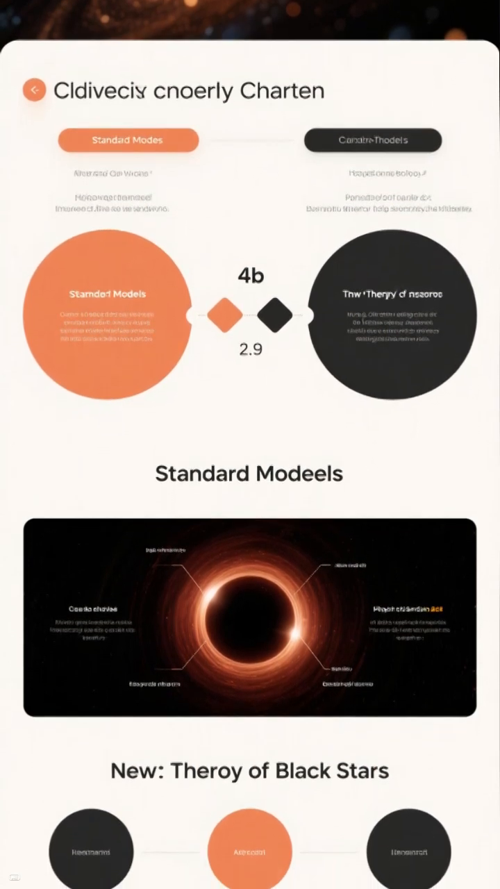